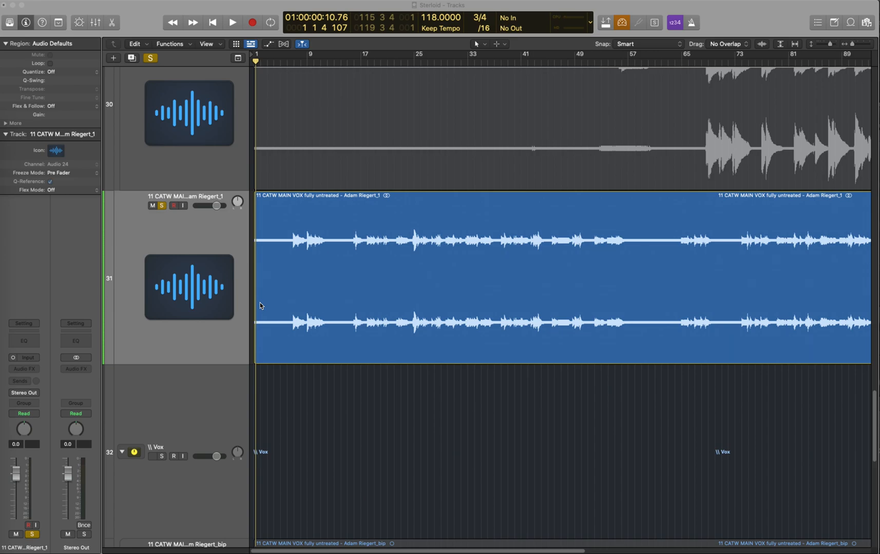
# Step: Insert Melodyne (ARA) from the Recent plug-ins into the vocal track's Audio FX slot
pyautogui.click(151, 460)
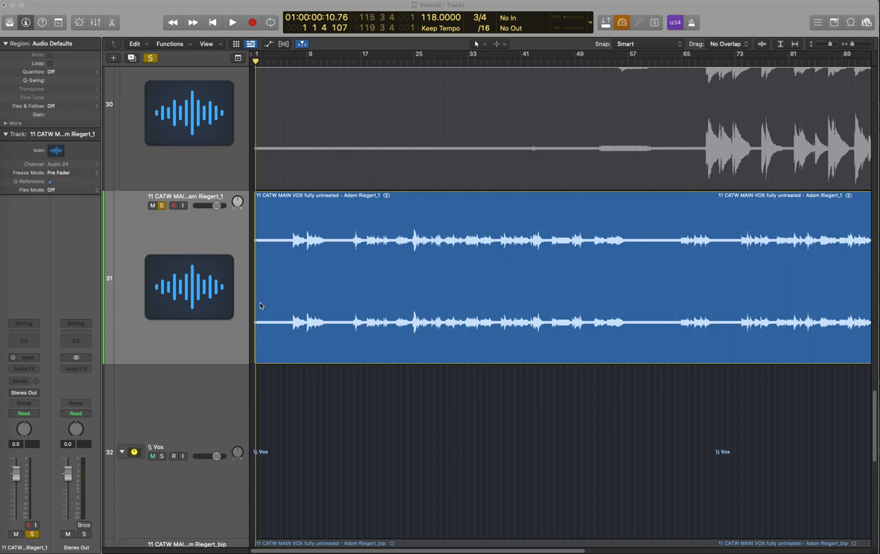
pyautogui.click(150, 457)
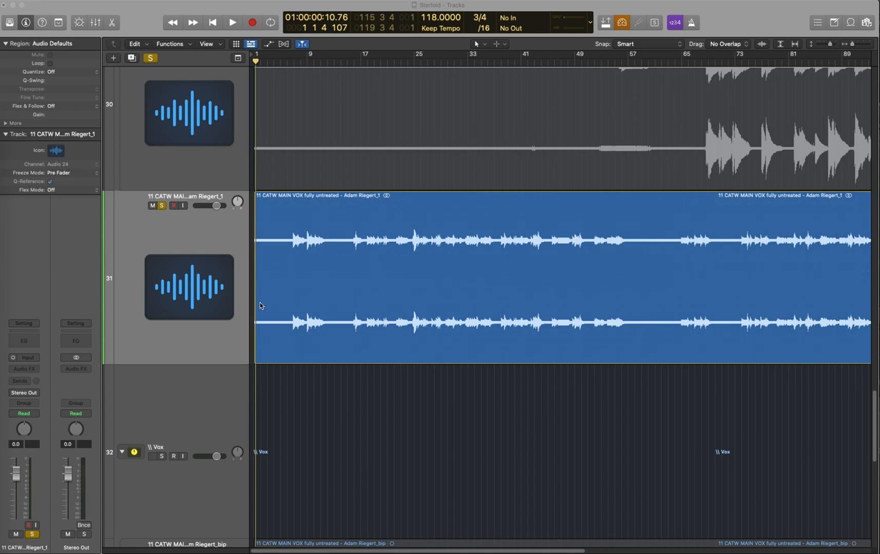
pyautogui.click(150, 455)
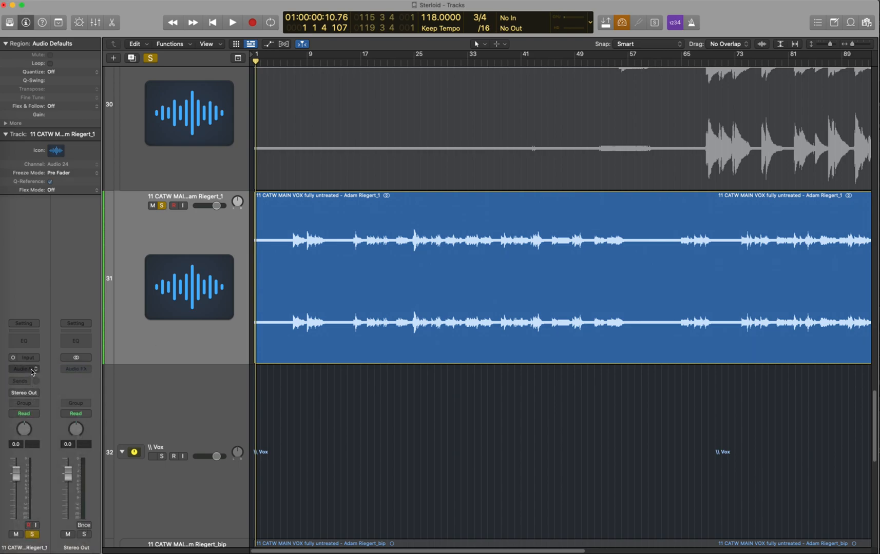
pyautogui.click(24, 369)
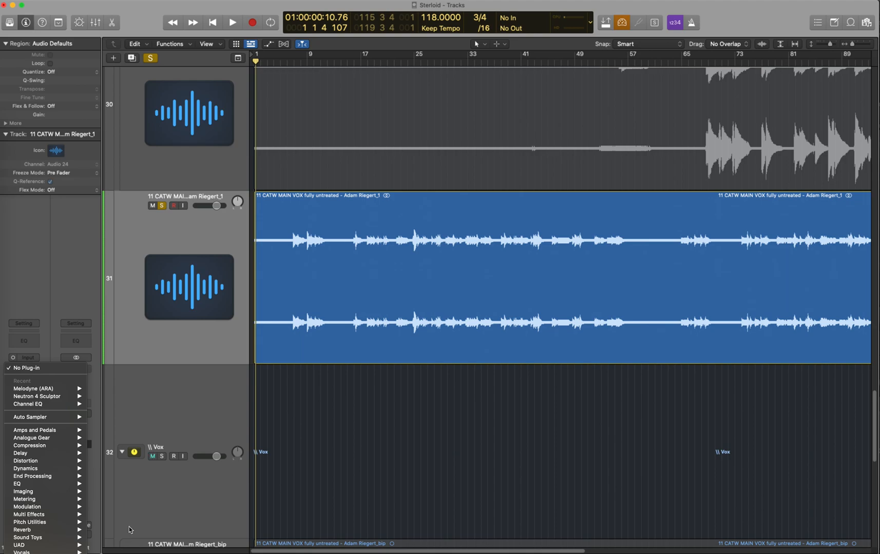
pyautogui.click(149, 457)
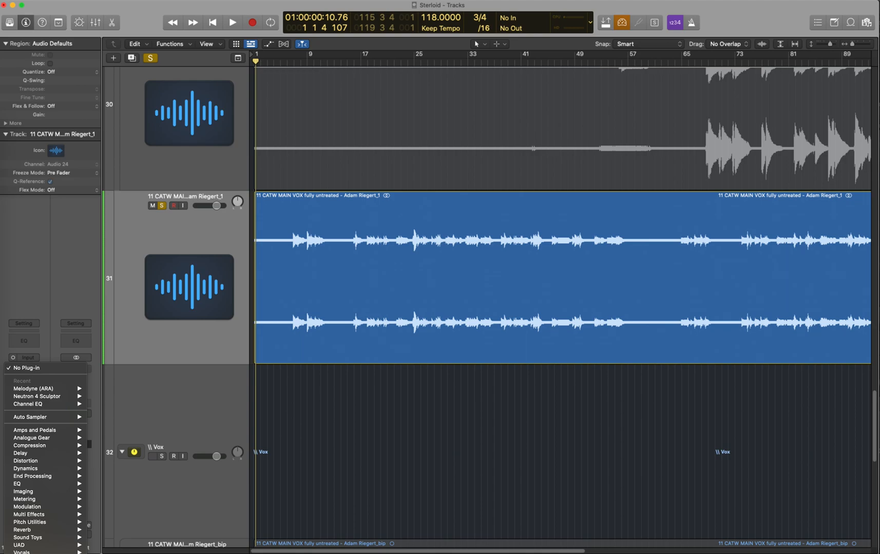
pyautogui.click(149, 455)
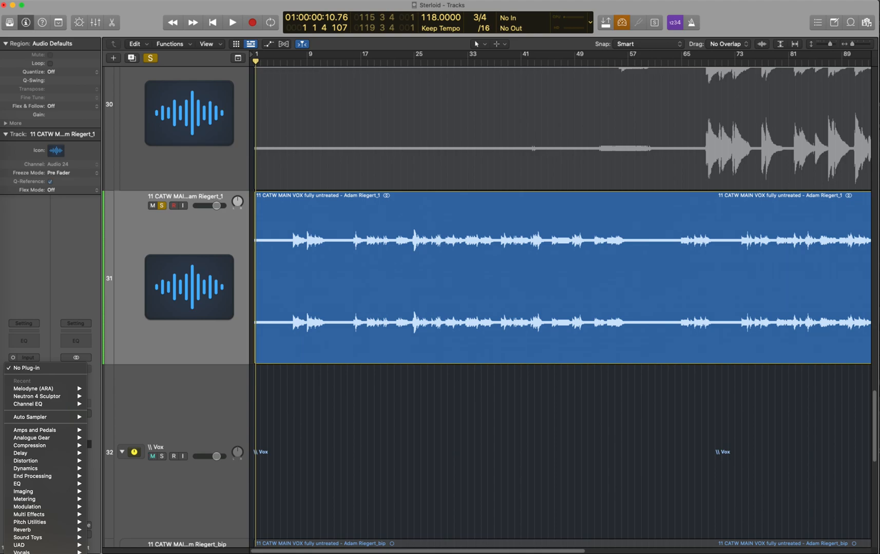
pyautogui.click(33, 388)
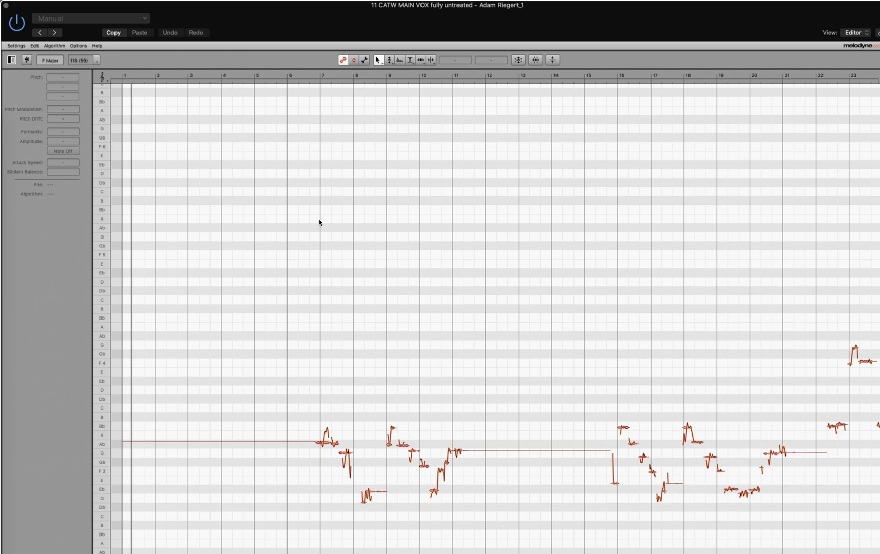
pyautogui.click(324, 443)
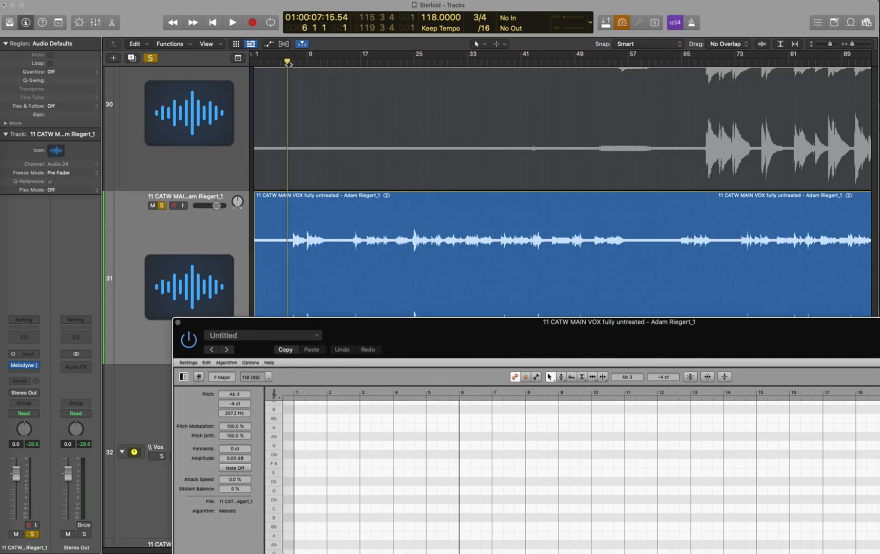
# Step: Close the Melodyne pitch editor, leaving the plug-in inserted on the vocal track
pyautogui.click(232, 23)
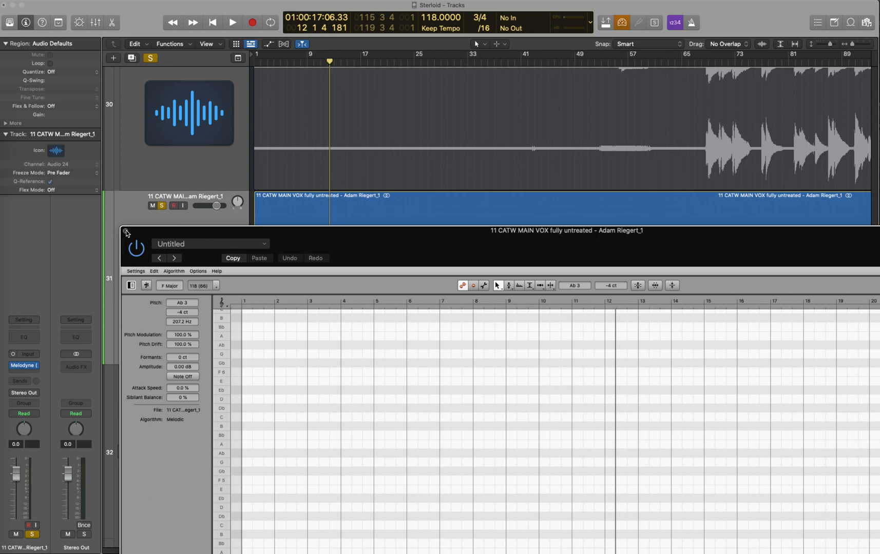
pyautogui.click(126, 232)
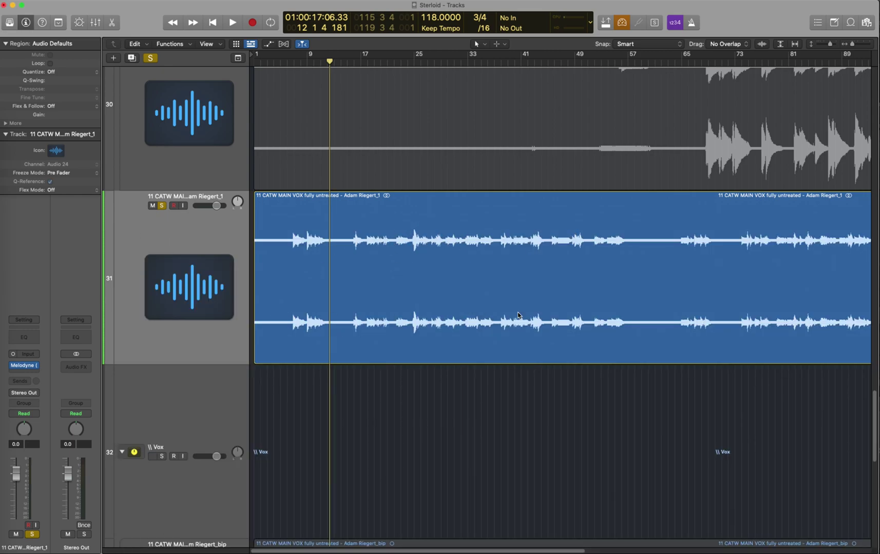
pyautogui.click(151, 456)
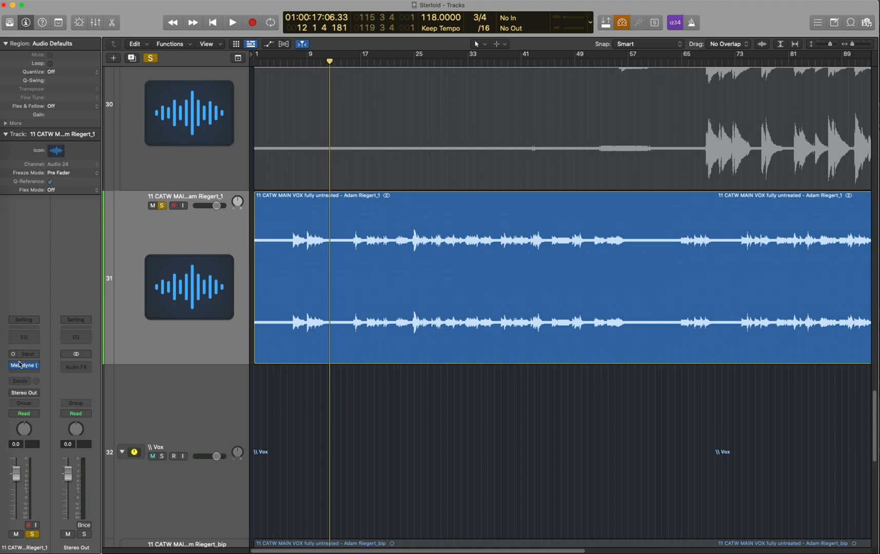
pyautogui.click(24, 354)
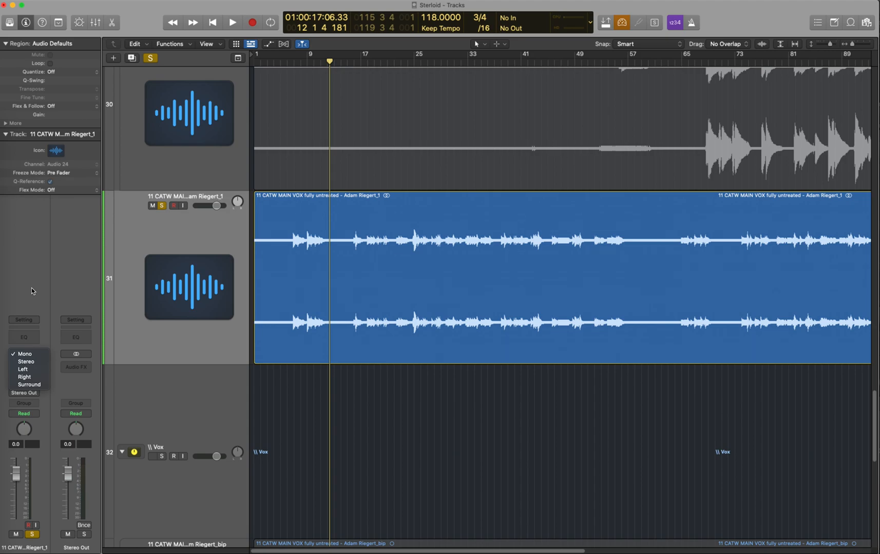
pyautogui.click(152, 459)
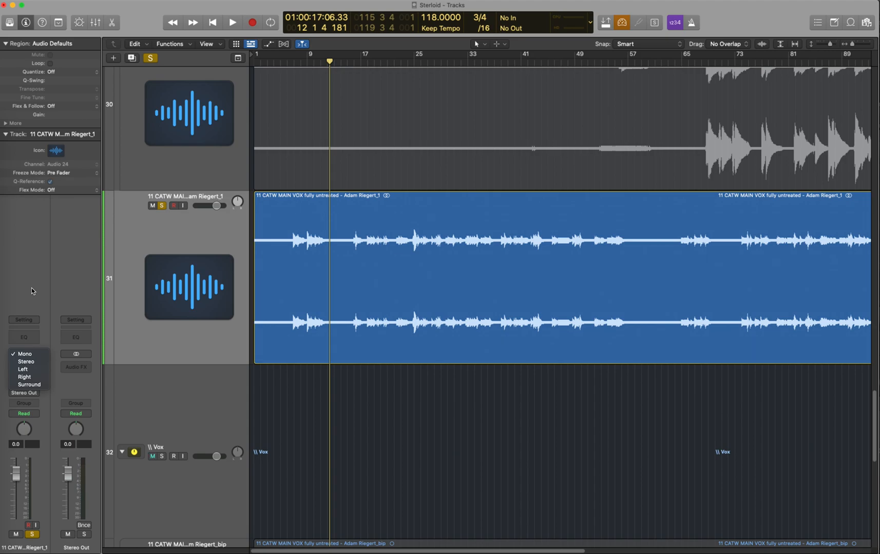
pyautogui.click(24, 354)
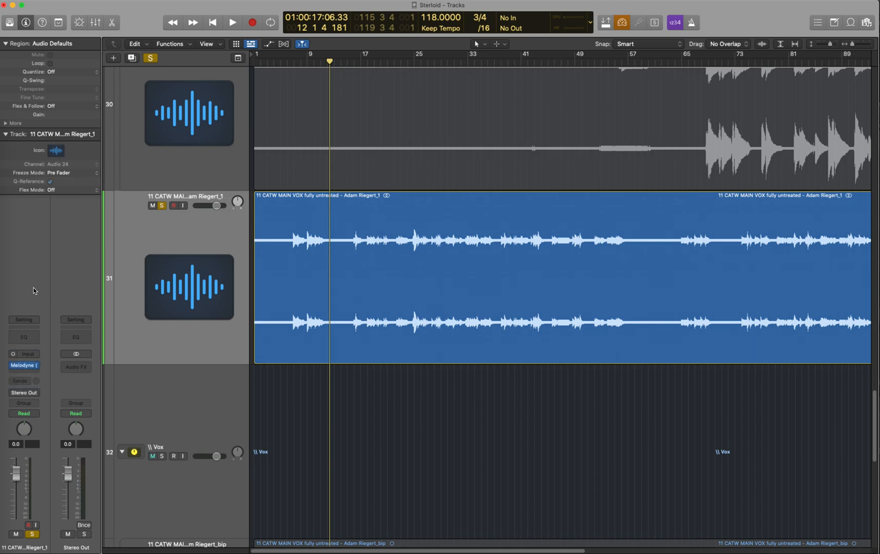
pyautogui.click(150, 456)
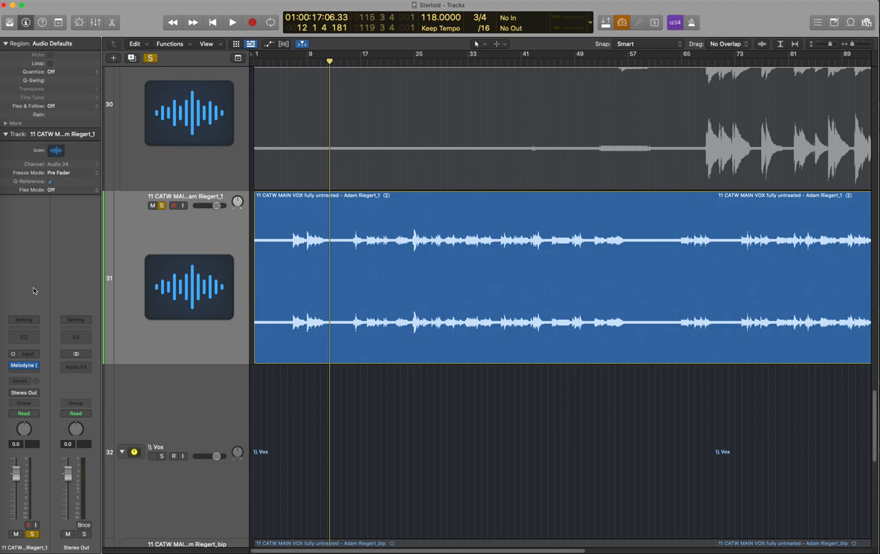
pyautogui.click(151, 456)
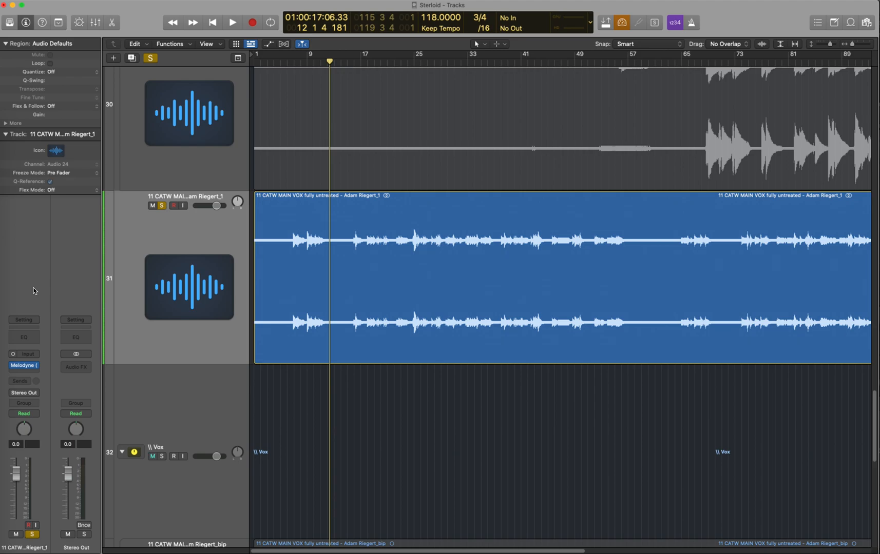
# Step: Bounce the vocal region in place with Destination New Track and Source Mute
pyautogui.click(149, 457)
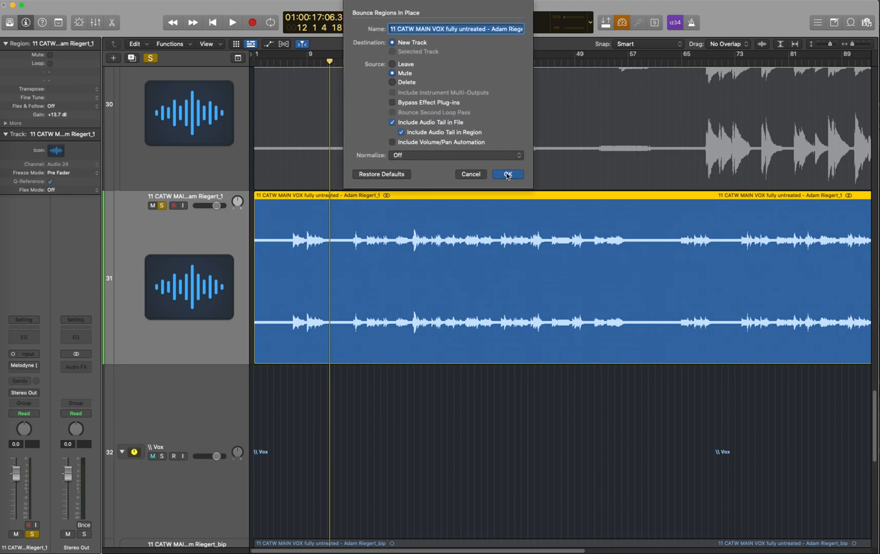
pyautogui.click(507, 174)
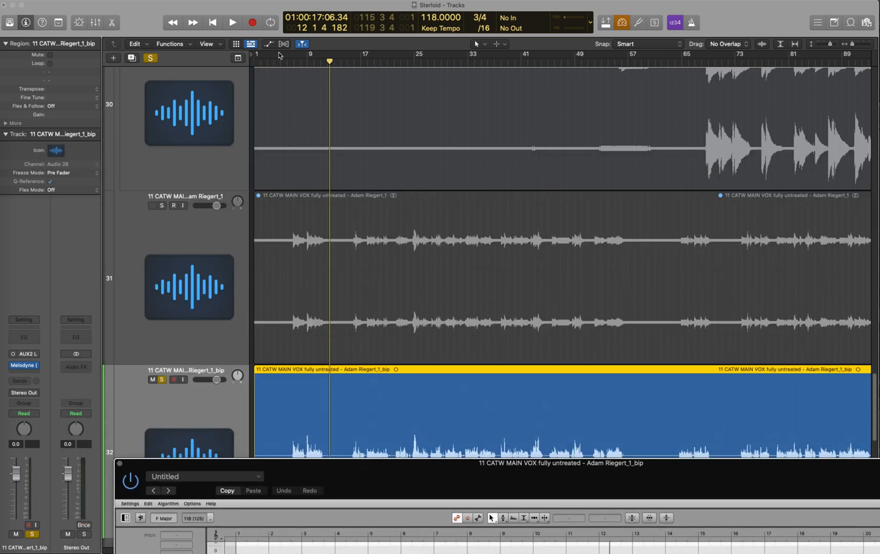
# Step: Start playback near bar 68 so the bounced vocal track with Melodyne sounds
pyautogui.click(232, 23)
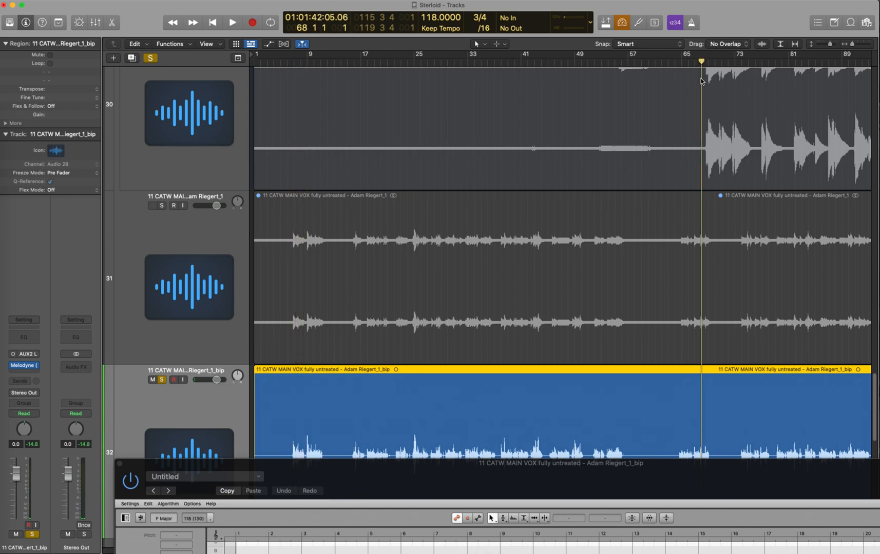
pyautogui.click(232, 22)
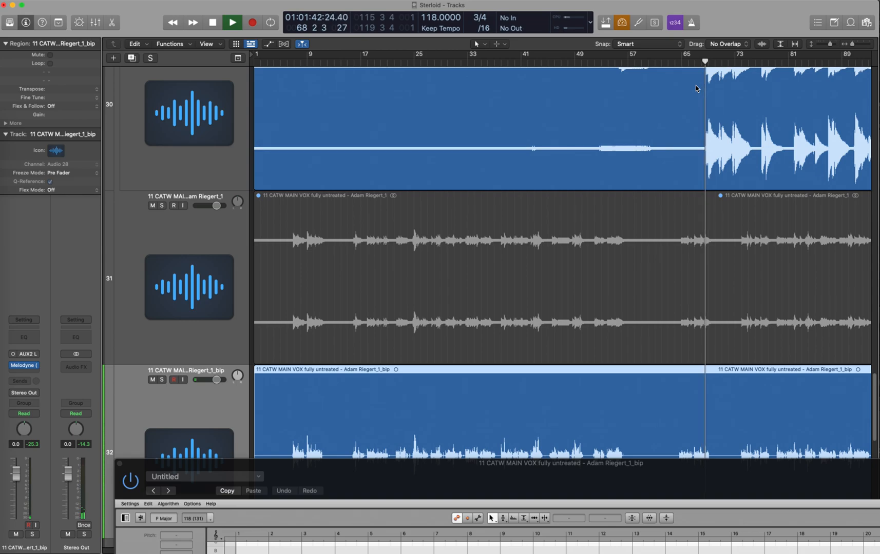